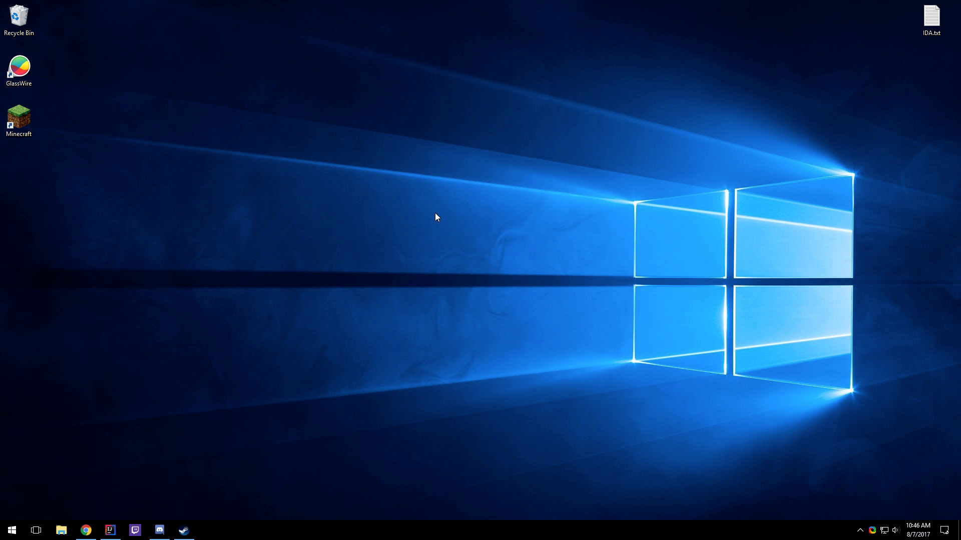
Step: Browse to .minecraft\versions and look over the 1.11.2-Impact_4.0 and OptiFine_HD_U_C3 folders
{"action": "left_click", "coordinate": [11, 530]}
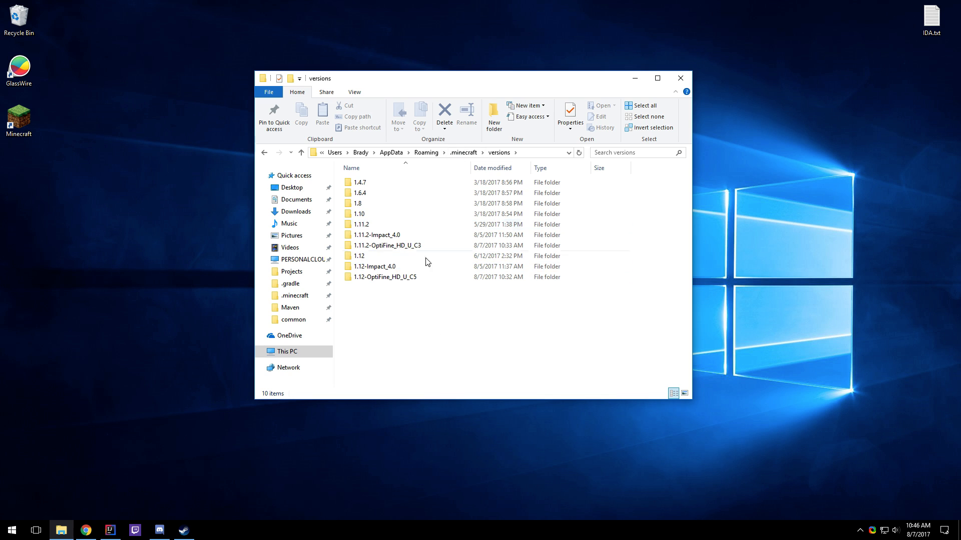
{"action": "left_click", "coordinate": [377, 235]}
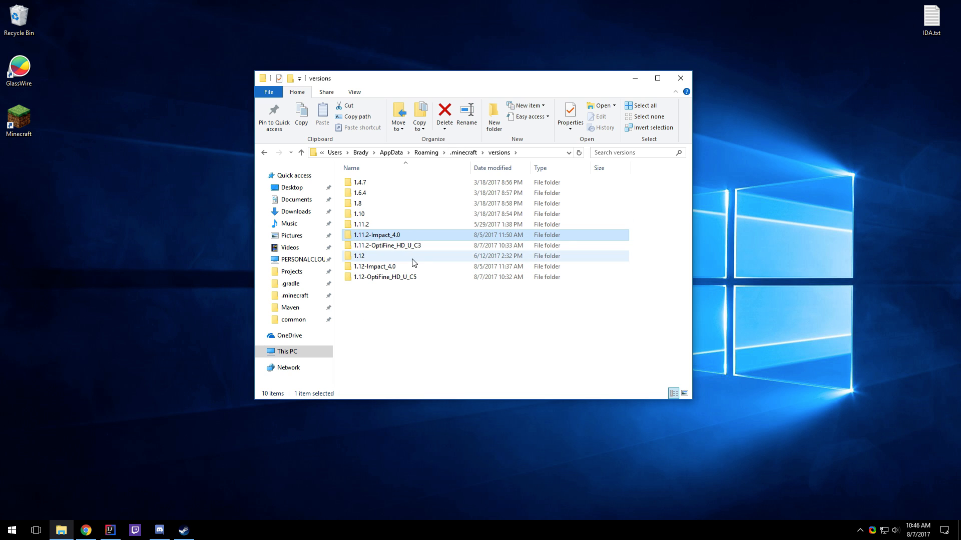
{"action": "left_click", "coordinate": [386, 245]}
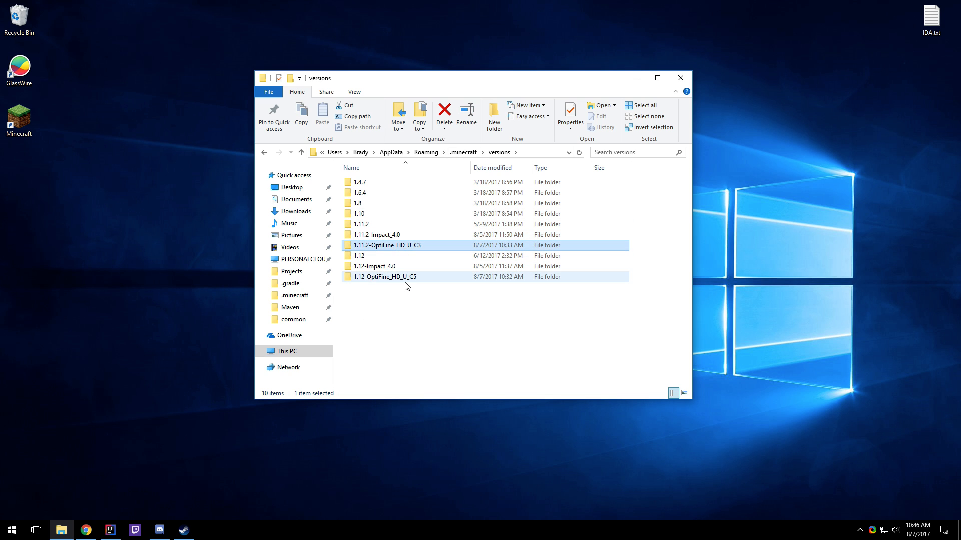
{"action": "left_click", "coordinate": [374, 265]}
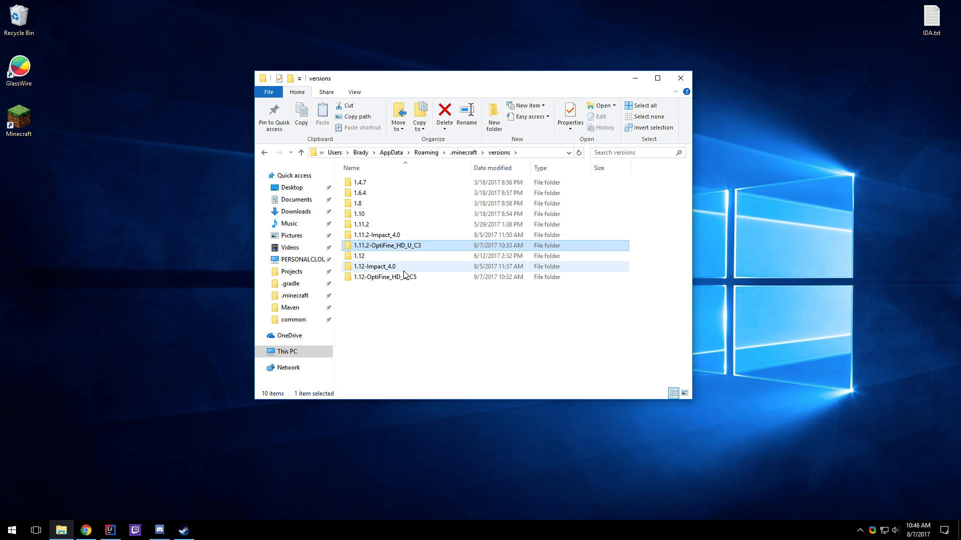
{"action": "left_click", "coordinate": [376, 235]}
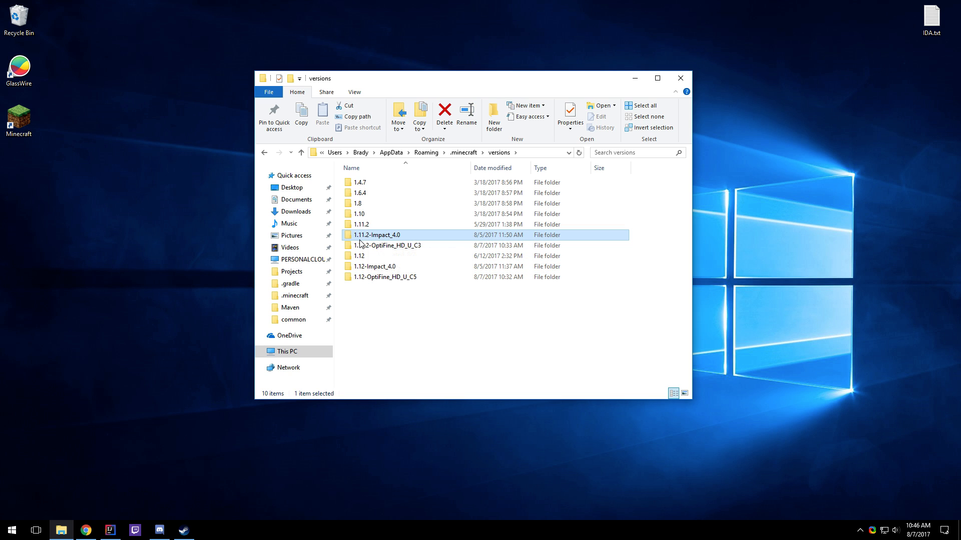
{"action": "mouse_move", "coordinate": [407, 256]}
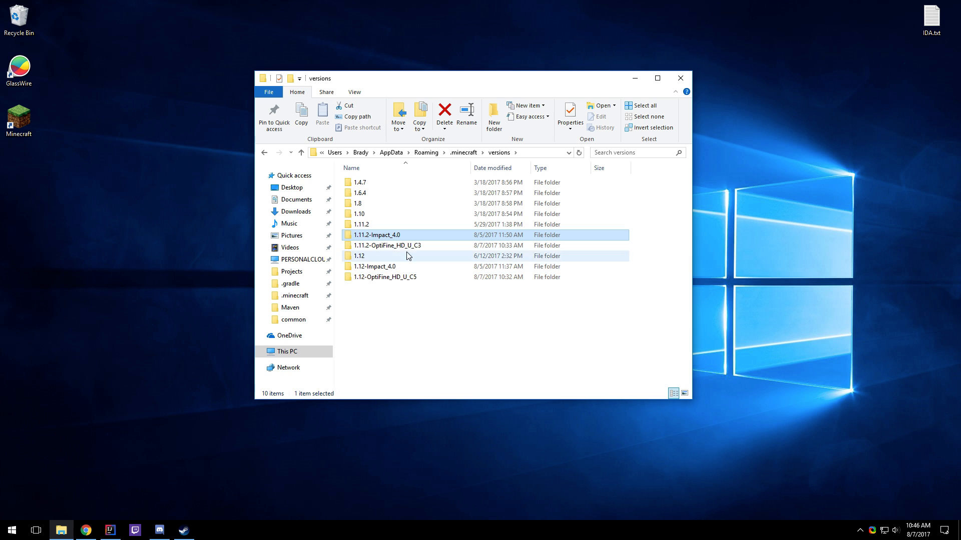
{"action": "mouse_move", "coordinate": [450, 243]}
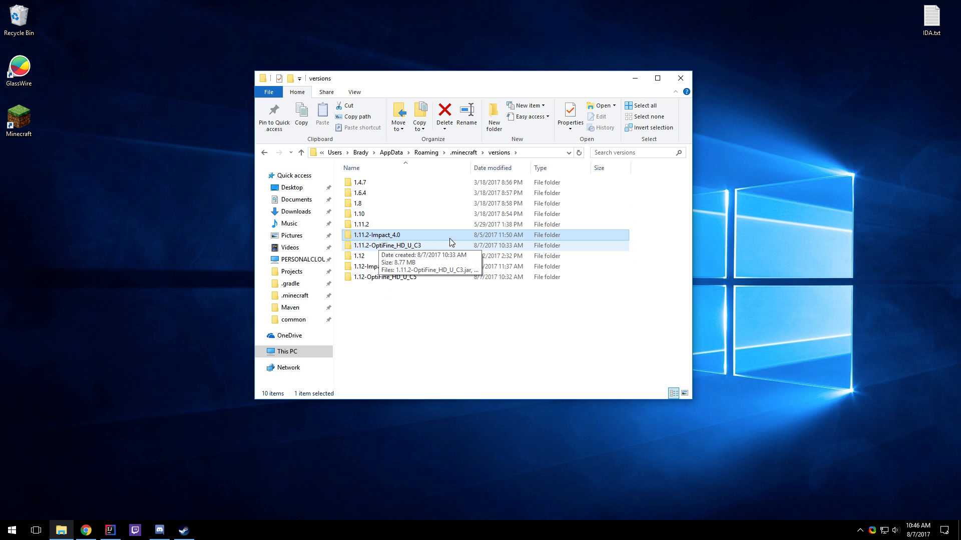
Step: Open the Impact 4.0 and OptiFine version JSONs in Notepad++ and copy the OptiFine library entry
{"action": "double_click", "coordinate": [377, 235]}
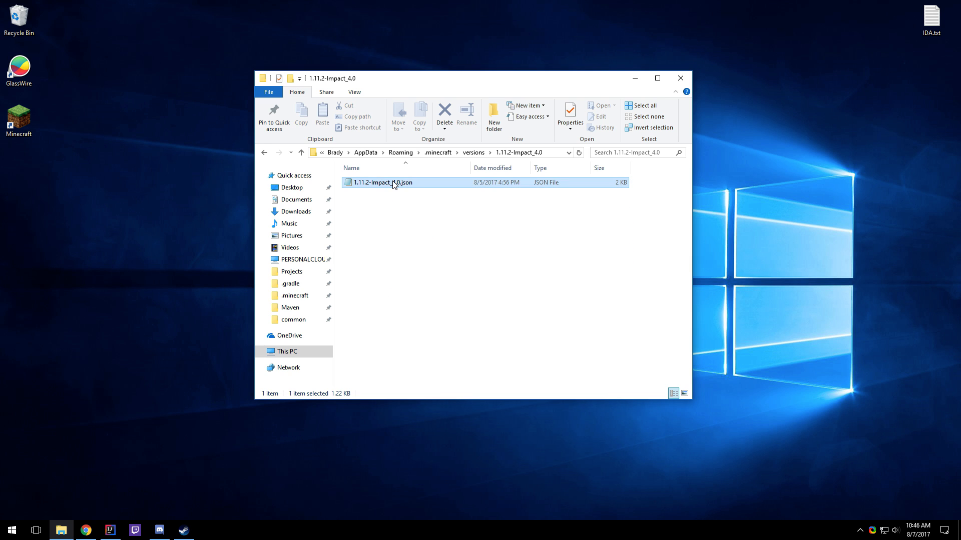
{"action": "double_click", "coordinate": [380, 182]}
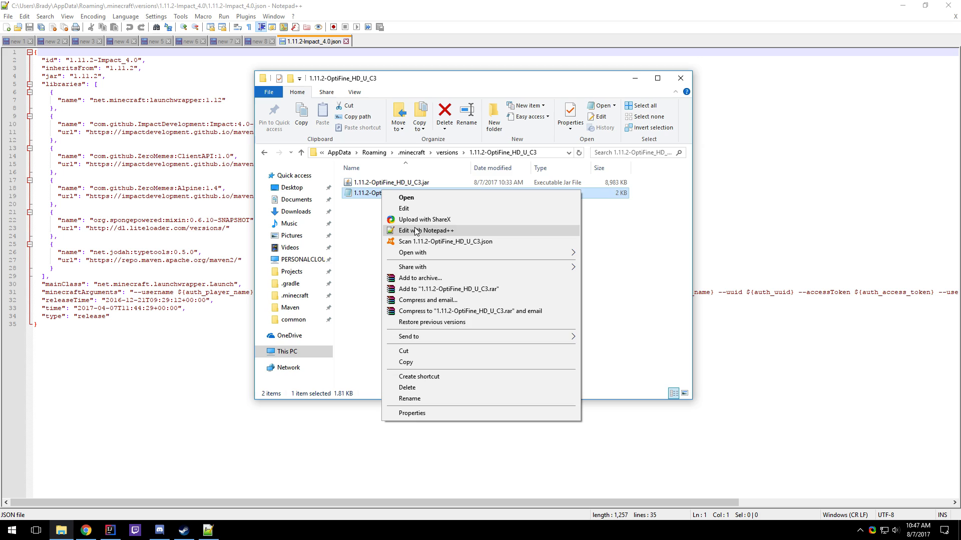
{"action": "left_click", "coordinate": [428, 230]}
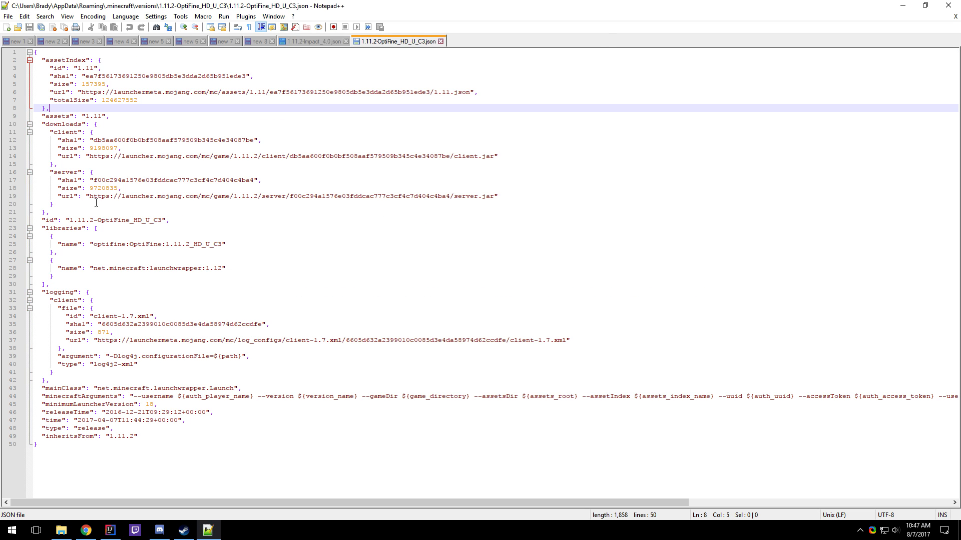
{"action": "double_click", "coordinate": [63, 228]}
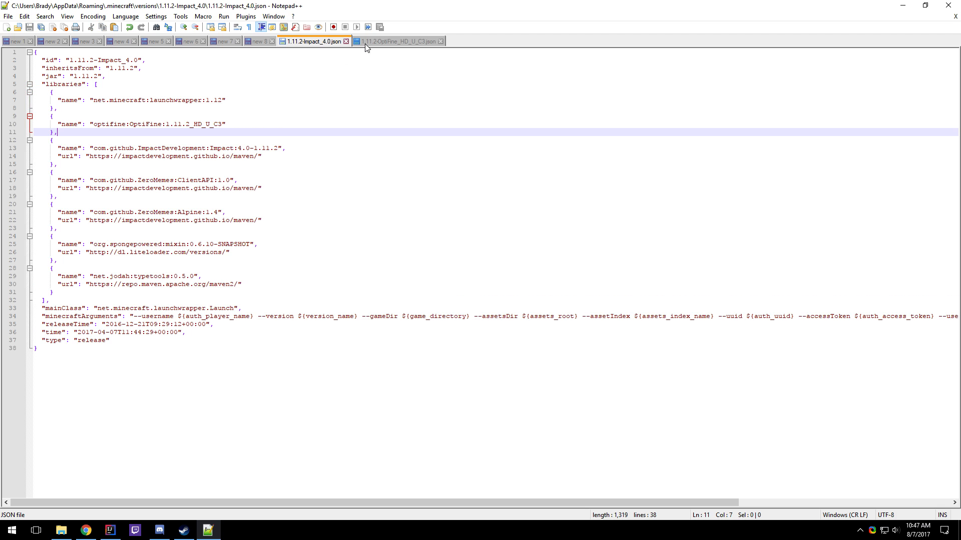
Step: Paste the OptiFine tab's --tweakClass optifine.OptiFineTweaker argument into Impact's minecraftArguments
{"action": "left_click", "coordinate": [398, 41]}
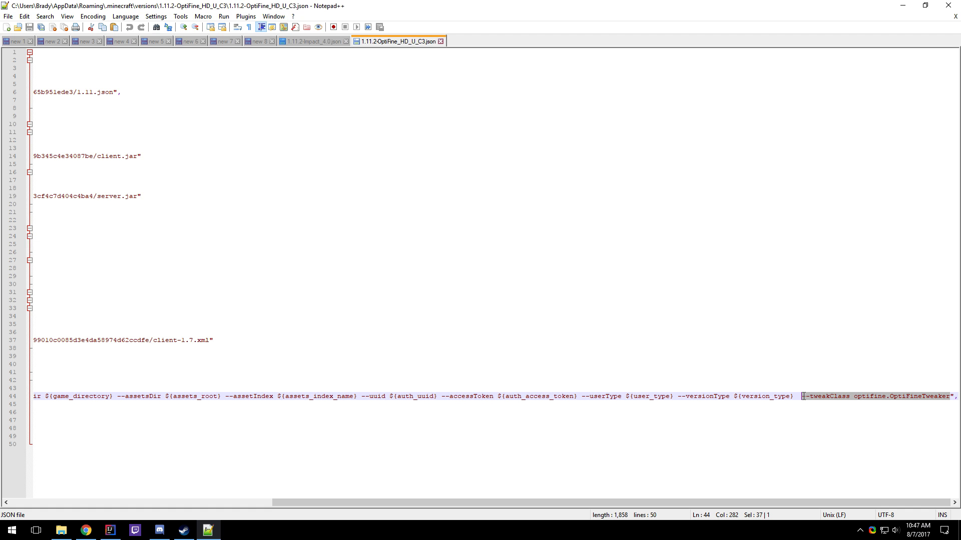
{"action": "left_click", "coordinate": [314, 41]}
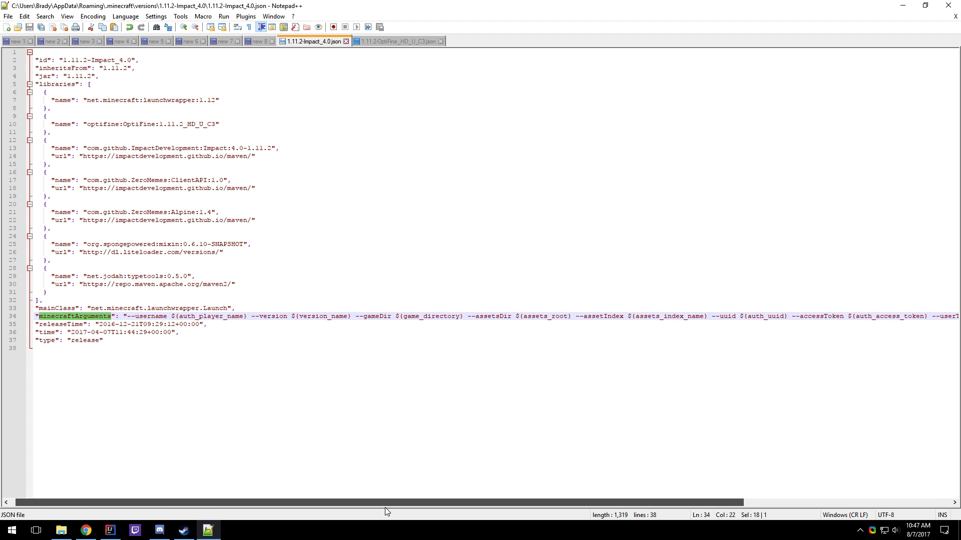
{"action": "right_click", "coordinate": [943, 316]}
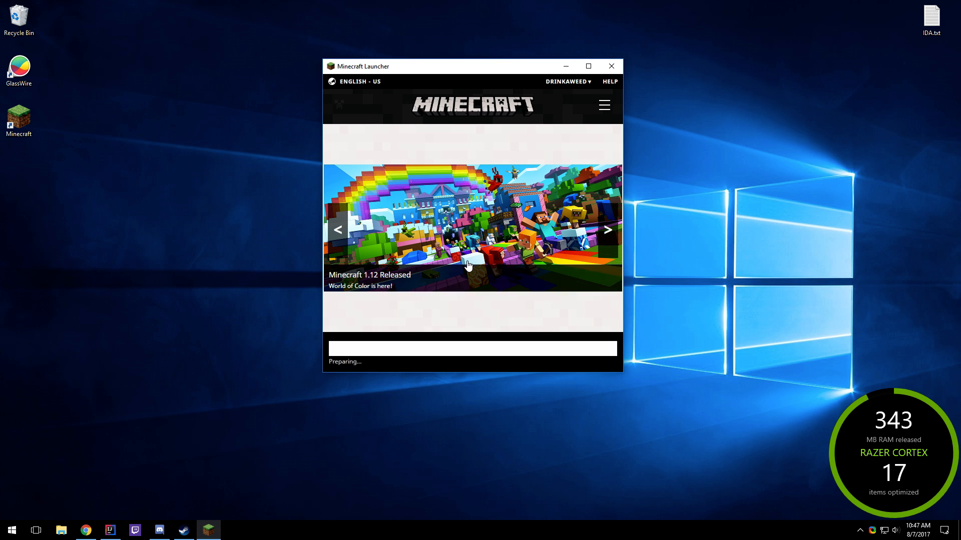
Step: Launch Minecraft 1.11.2 from the launcher using the edited Impact 4.0 profile
{"action": "left_click", "coordinate": [610, 65]}
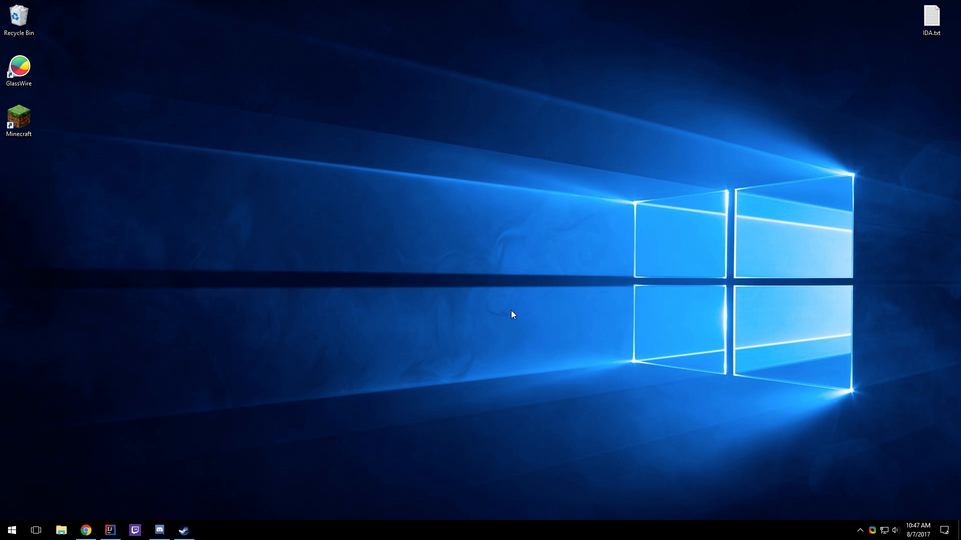
{"action": "double_click", "coordinate": [19, 117]}
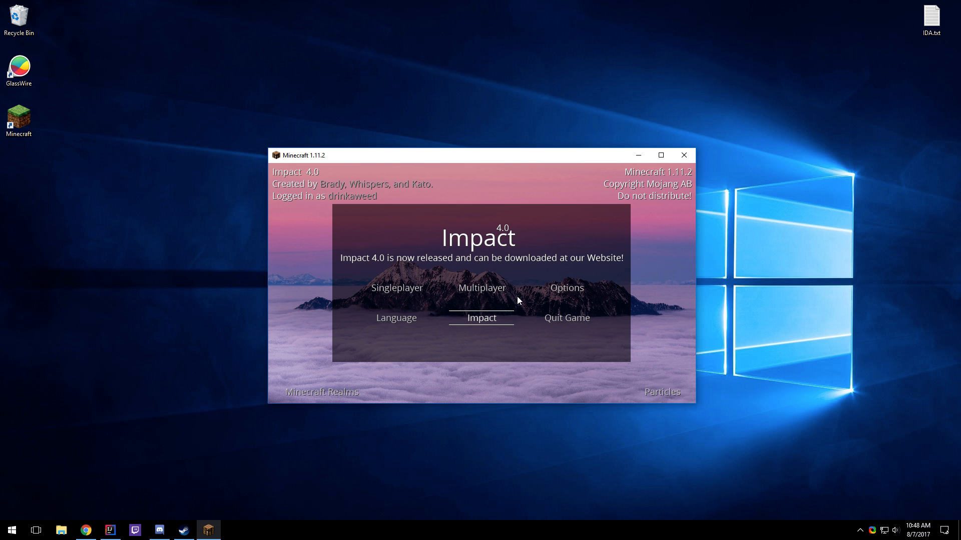
Step: Verify OptiFine HD C3 in Video Settings, join a Singleplayer world, then minimize the game
{"action": "left_click", "coordinate": [565, 288]}
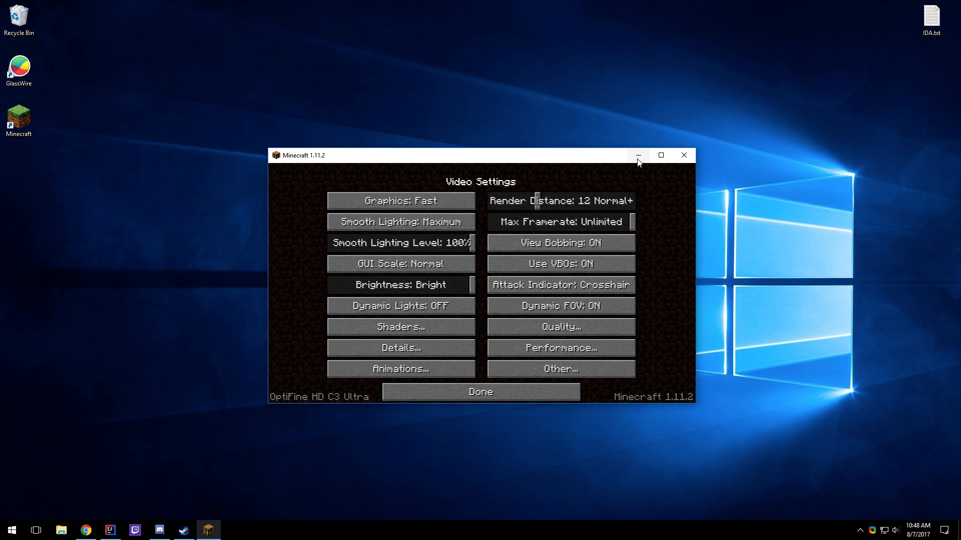
{"action": "left_click", "coordinate": [660, 155]}
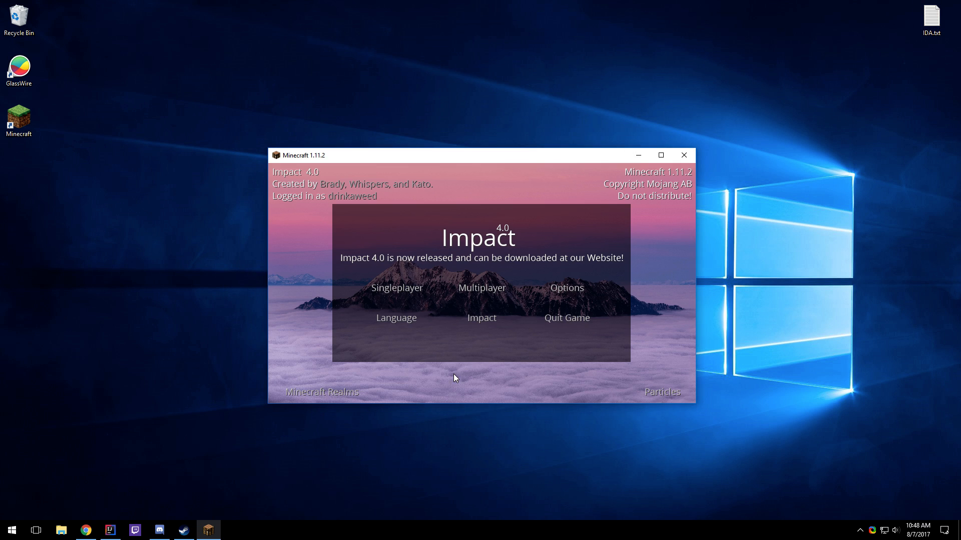
{"action": "left_click", "coordinate": [396, 288]}
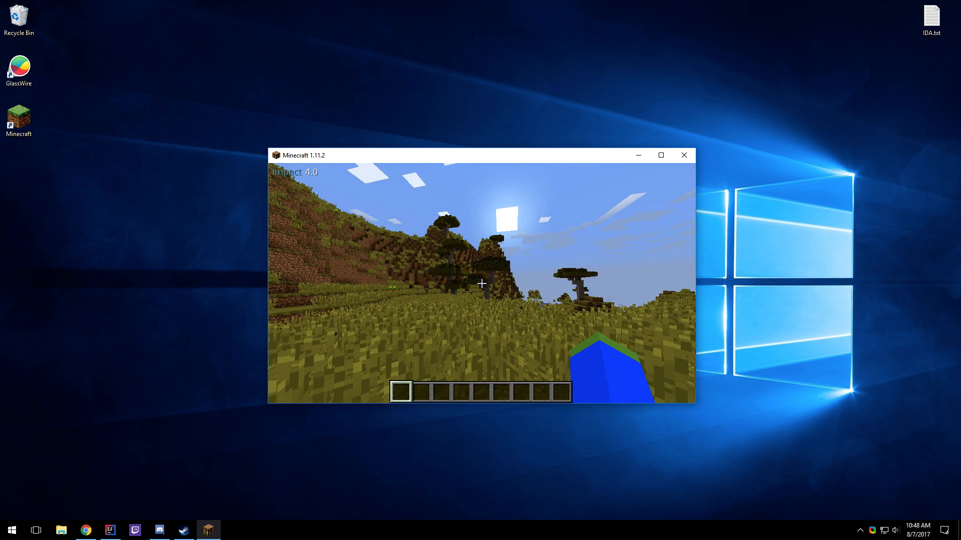
{"action": "left_click", "coordinate": [683, 156]}
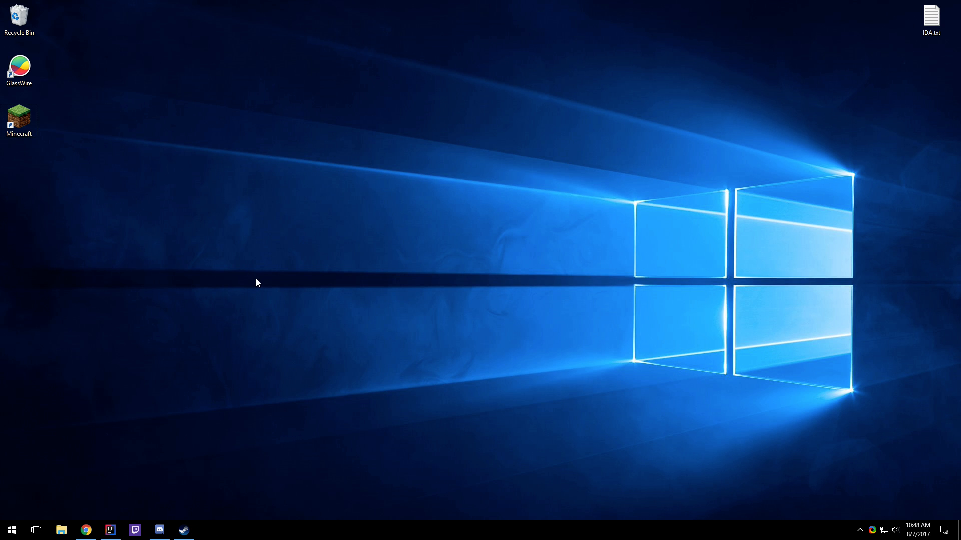